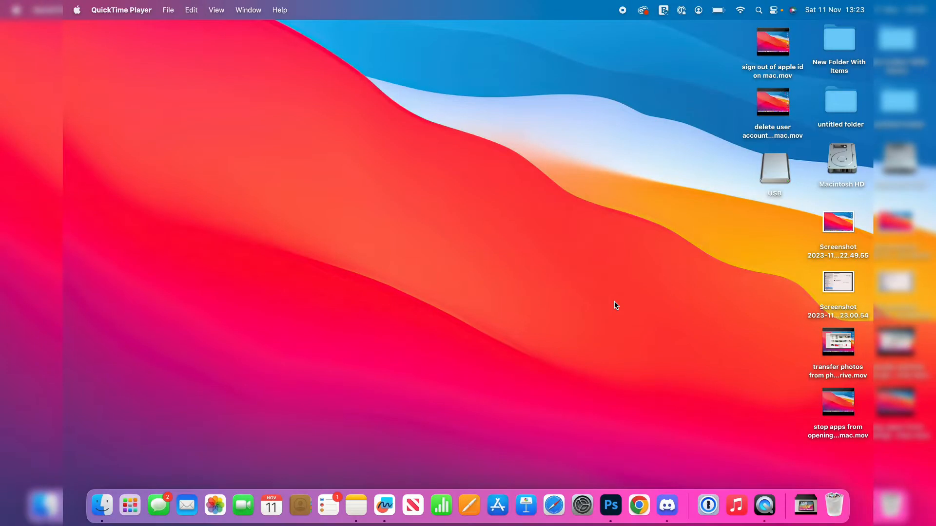
Step: Launch Disk Utility from the Other apps folder in Launchpad
{"action": "left_click", "coordinate": [615, 305]}
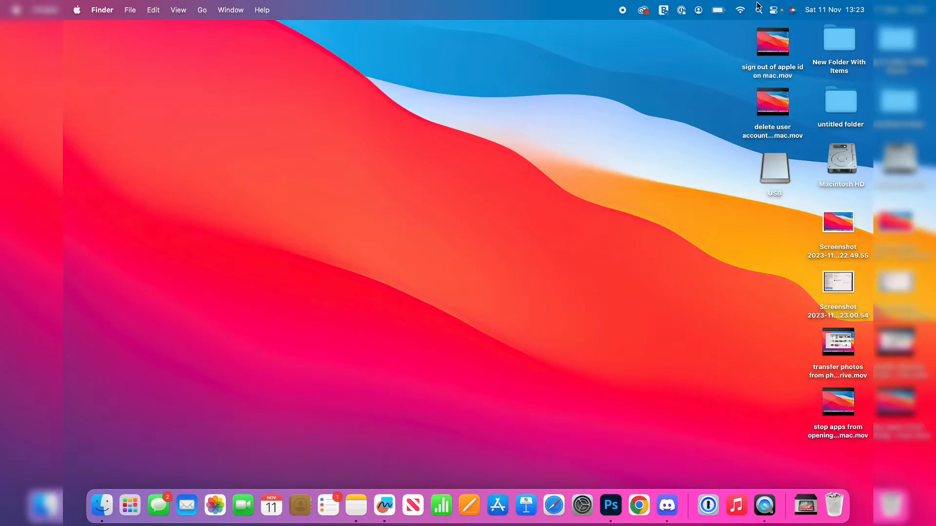
{"action": "mouse_move", "coordinate": [130, 505]}
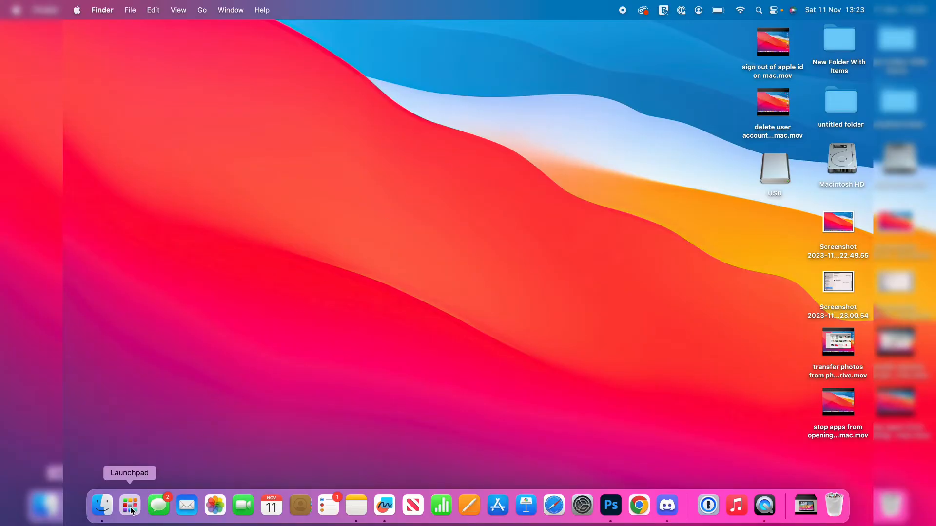
{"action": "left_click", "coordinate": [129, 505]}
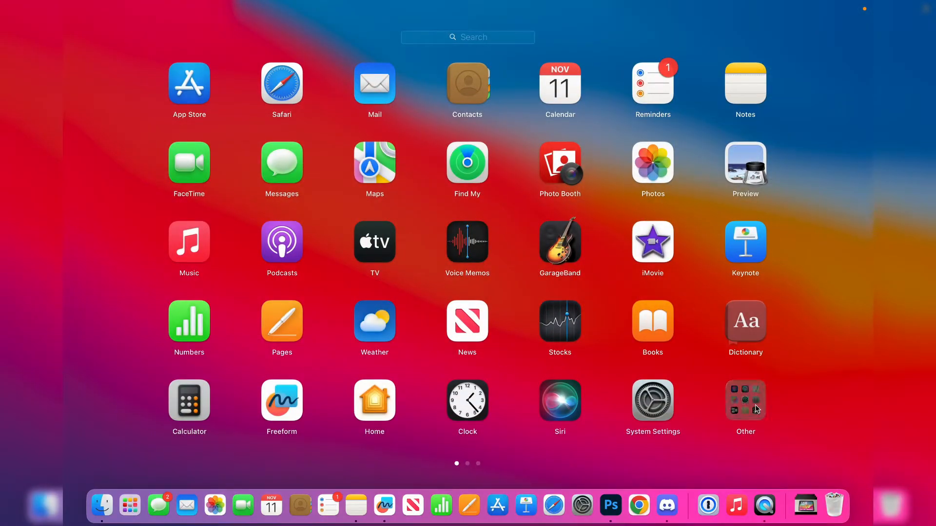
{"action": "left_click", "coordinate": [745, 400]}
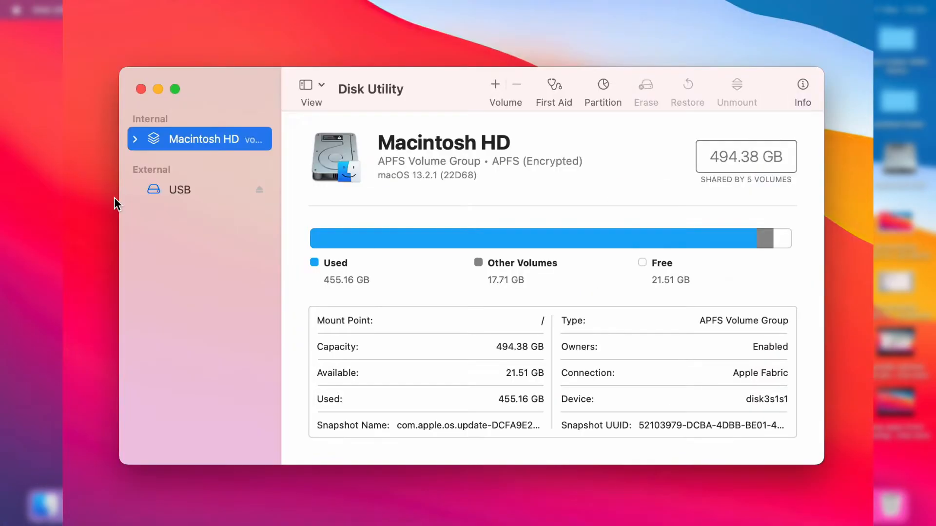
{"action": "mouse_move", "coordinate": [174, 187]}
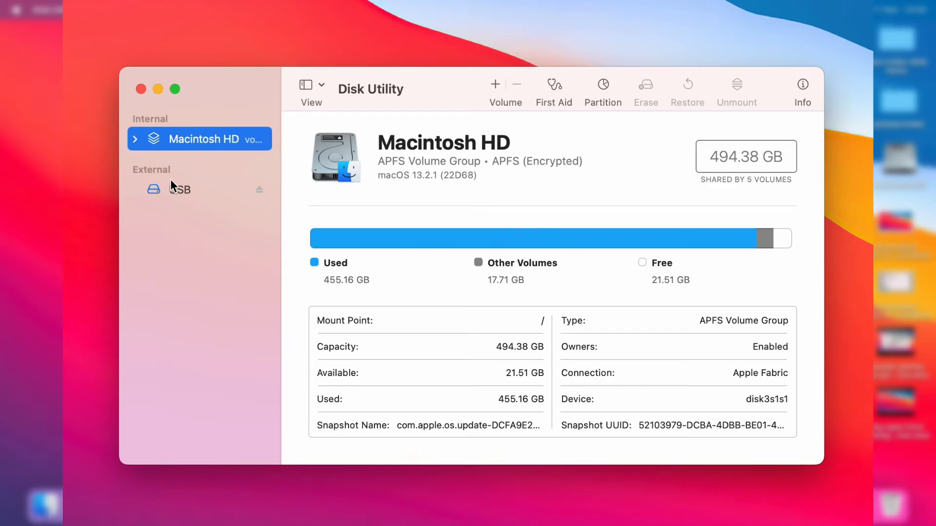
Step: Select the external USB drive in the sidebar to show its 8.12 GB ExFAT details
{"action": "left_click", "coordinate": [180, 189]}
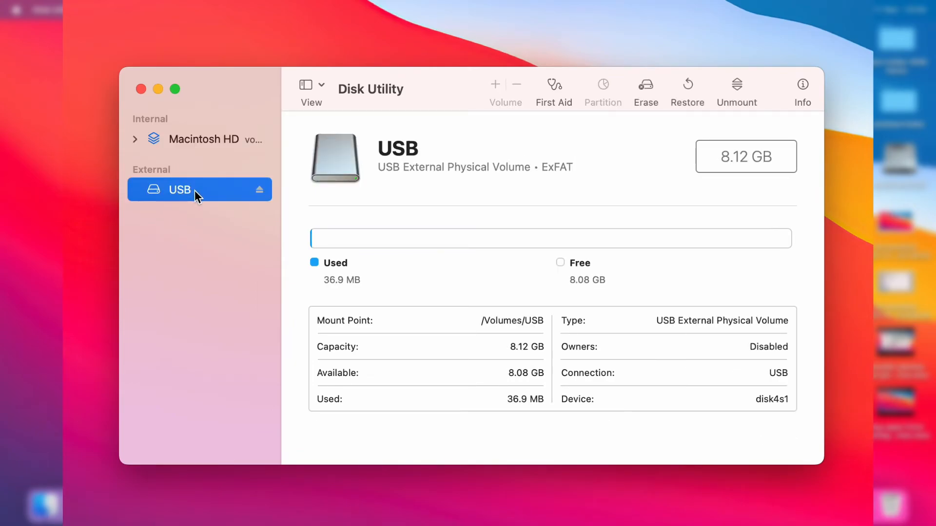
{"action": "mouse_move", "coordinate": [190, 191]}
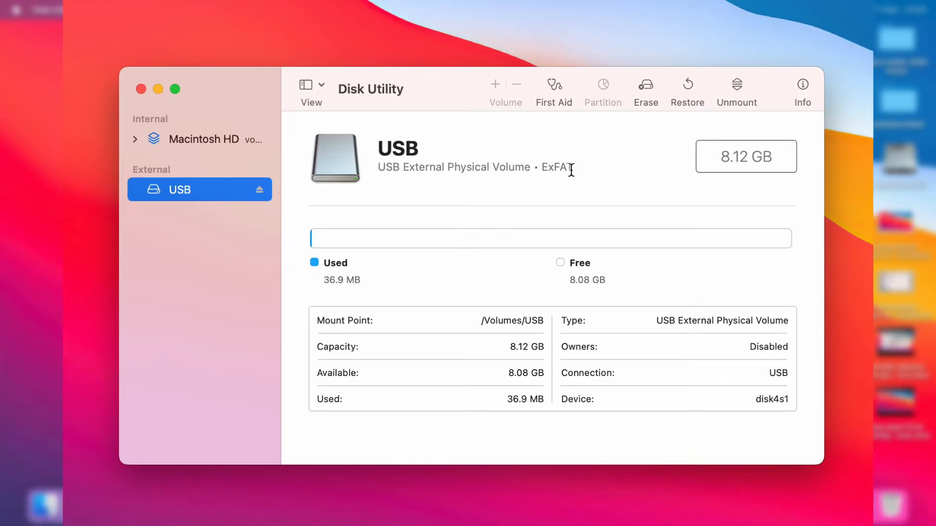
{"action": "mouse_move", "coordinate": [692, 100]}
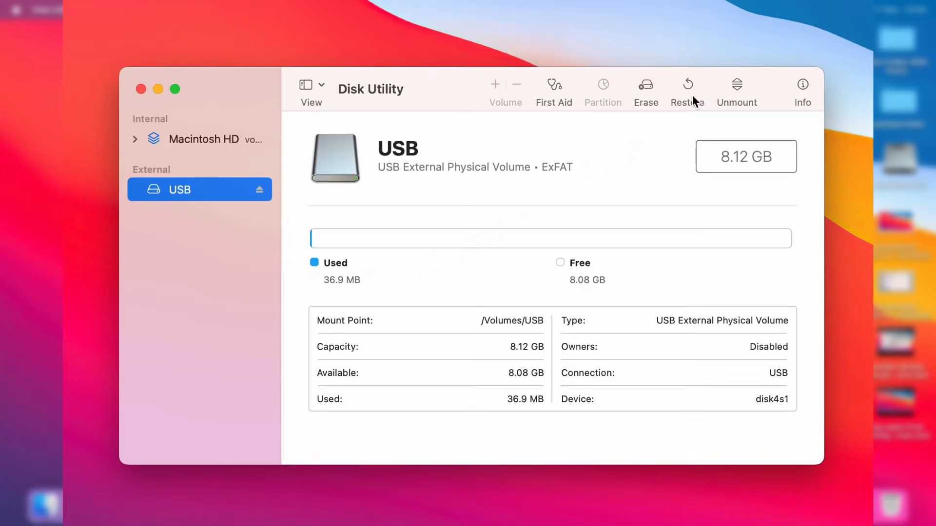
{"action": "mouse_move", "coordinate": [646, 89]}
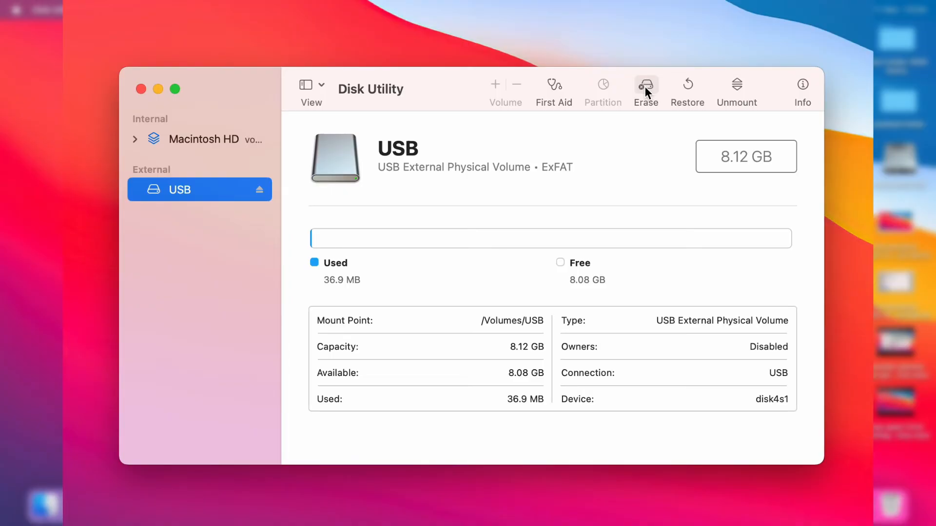
Step: Erase the USB drive keeping the name USB and the ExFAT format
{"action": "left_click", "coordinate": [645, 87]}
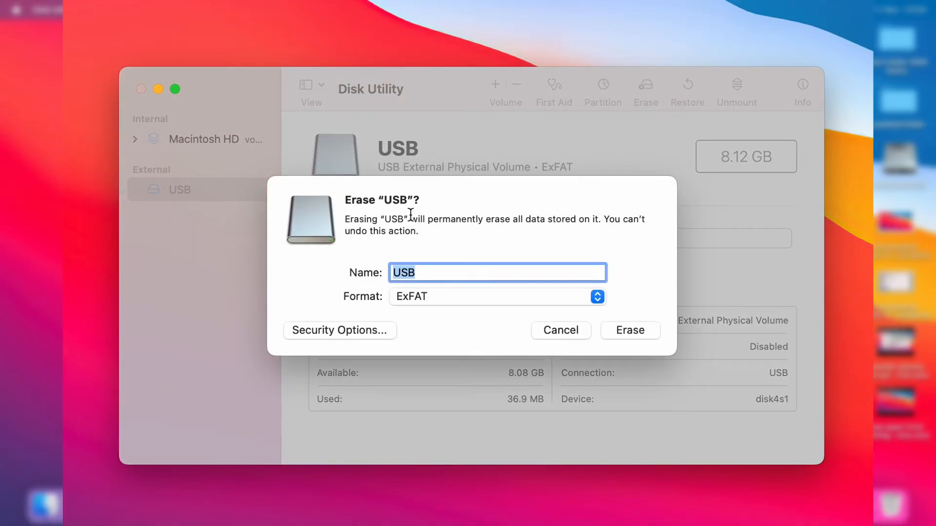
{"action": "left_click", "coordinate": [495, 273]}
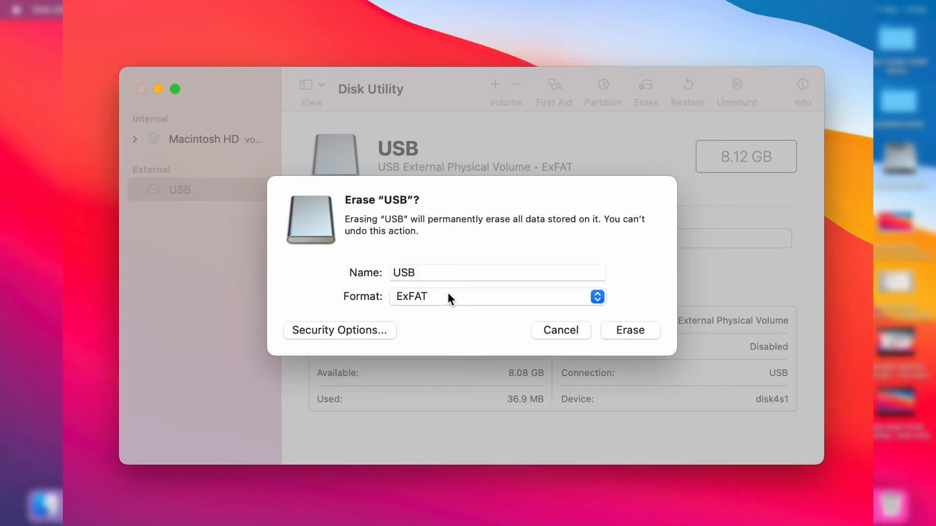
{"action": "left_click", "coordinate": [497, 297]}
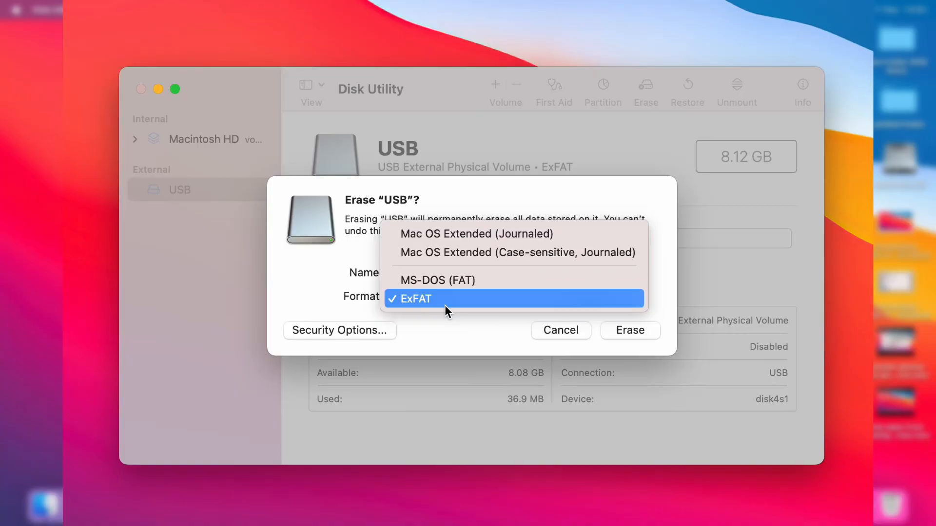
{"action": "left_click", "coordinate": [413, 299]}
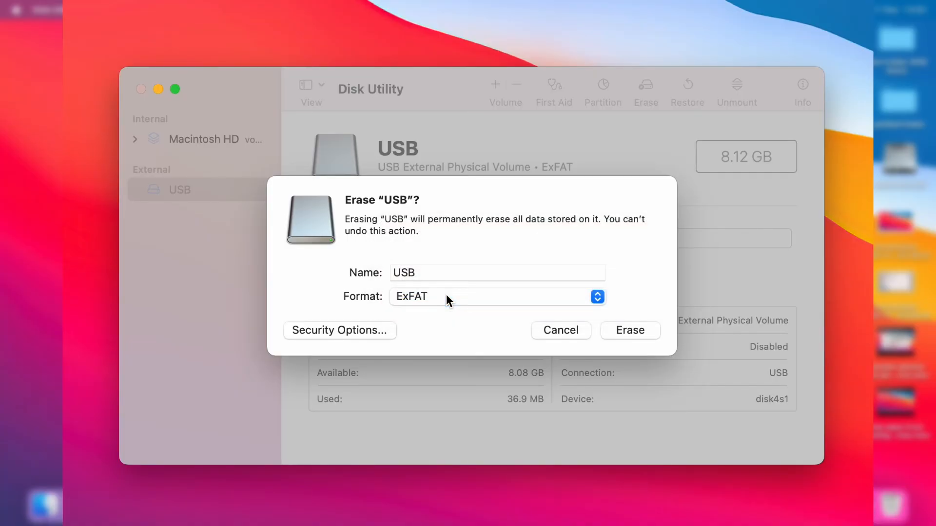
{"action": "mouse_move", "coordinate": [639, 300]}
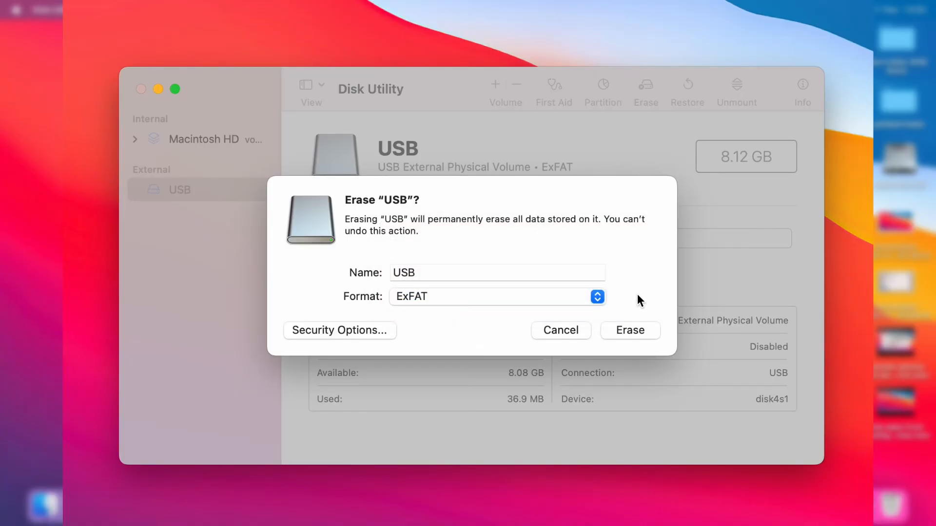
{"action": "left_click", "coordinate": [630, 331]}
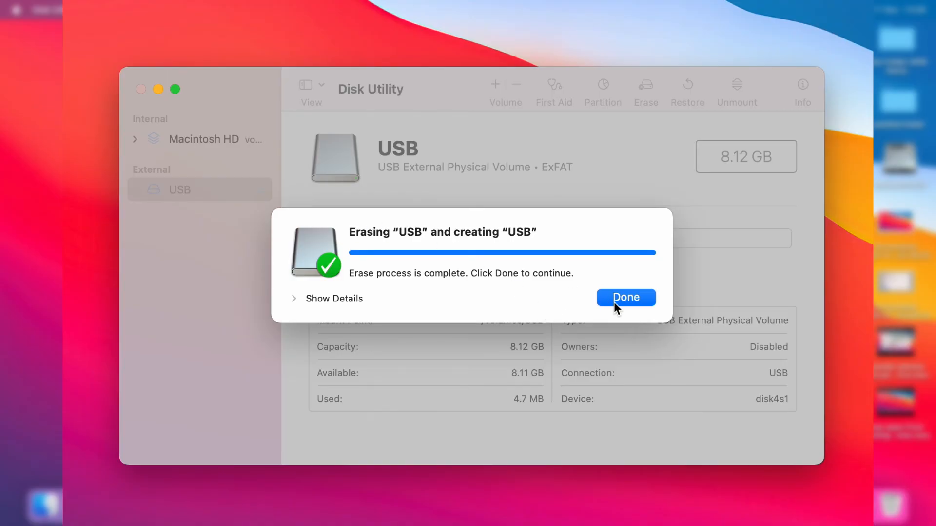
Step: Dismiss the completed erase, leaving USB as an empty ExFAT volume with 8.11 GB free
{"action": "left_click", "coordinate": [625, 297]}
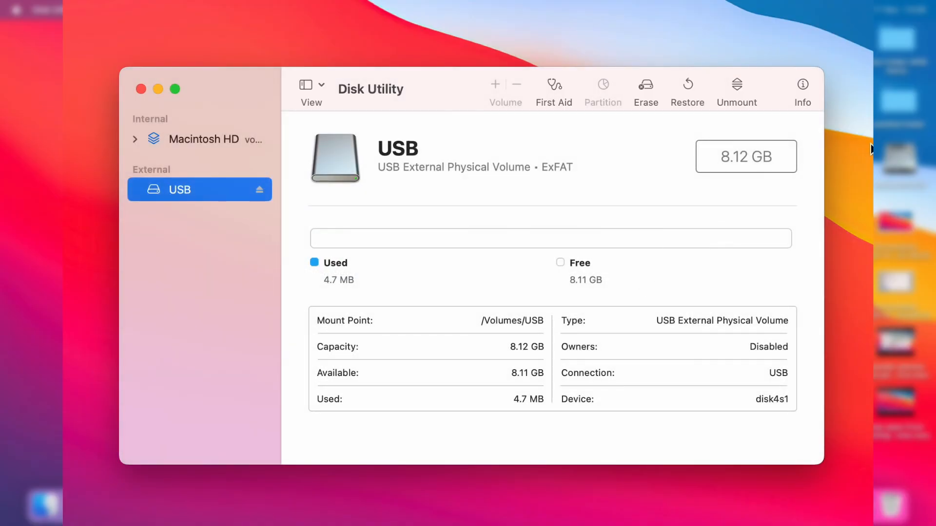